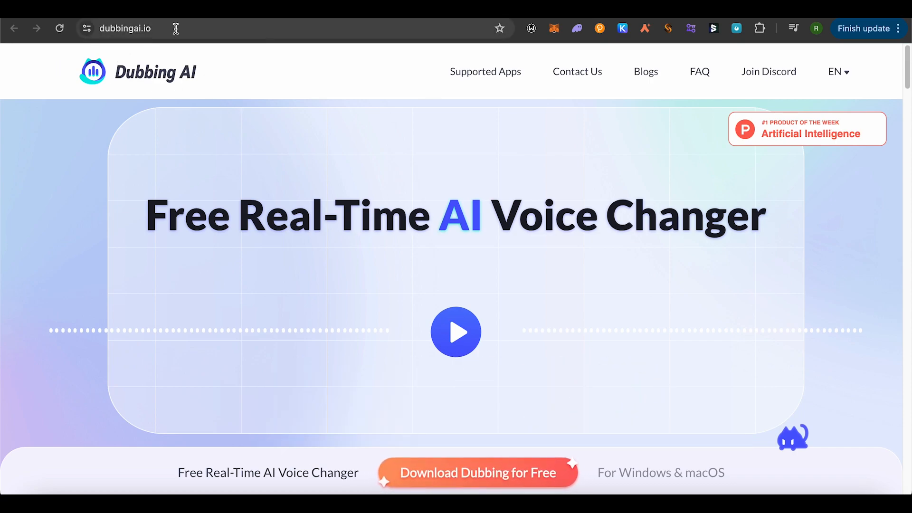
{"action": "mouse_move", "coordinate": [325, 123]}
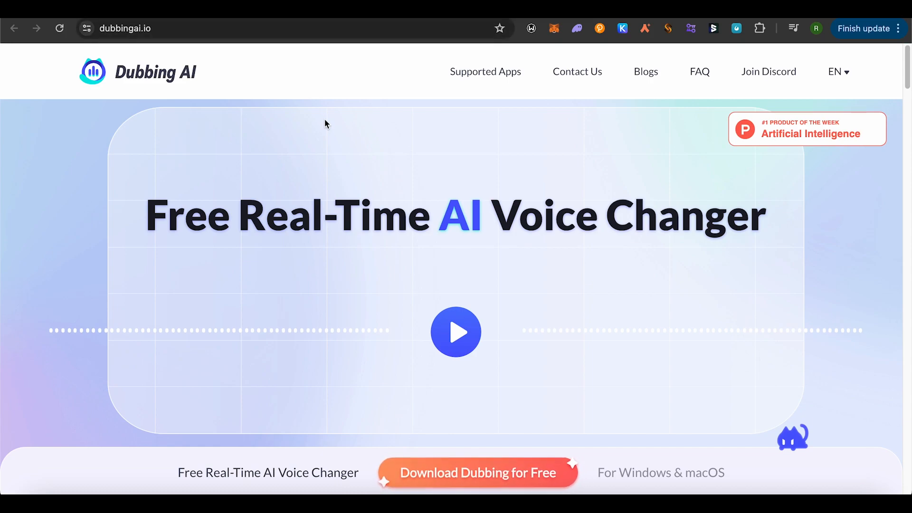
{"action": "mouse_move", "coordinate": [553, 220]}
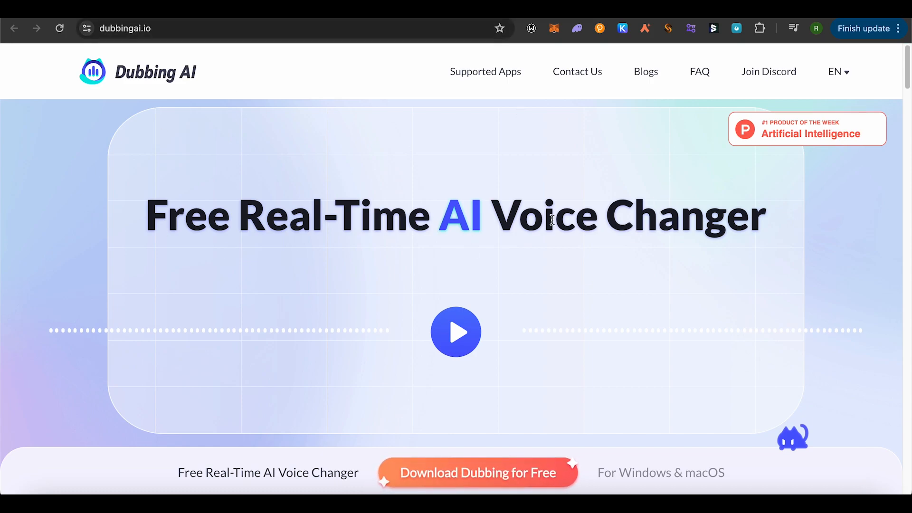
{"action": "mouse_move", "coordinate": [245, 228]}
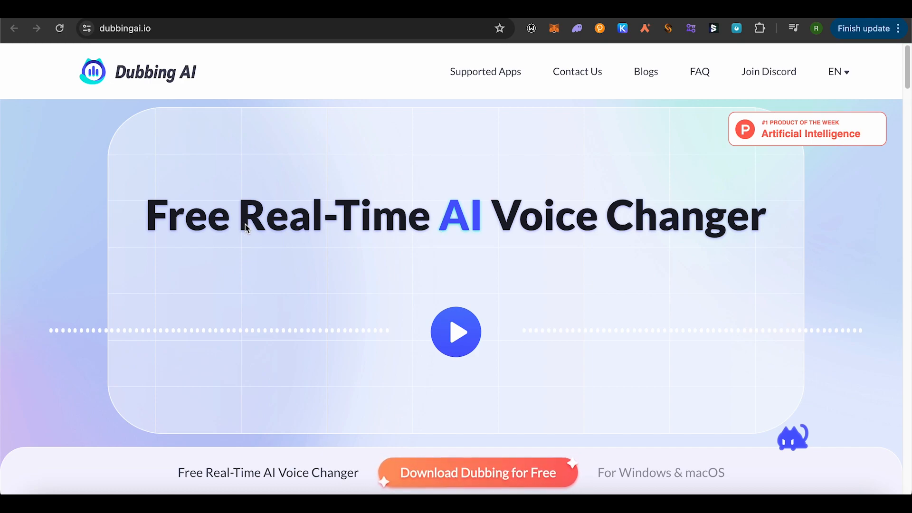
{"action": "mouse_move", "coordinate": [900, 304]}
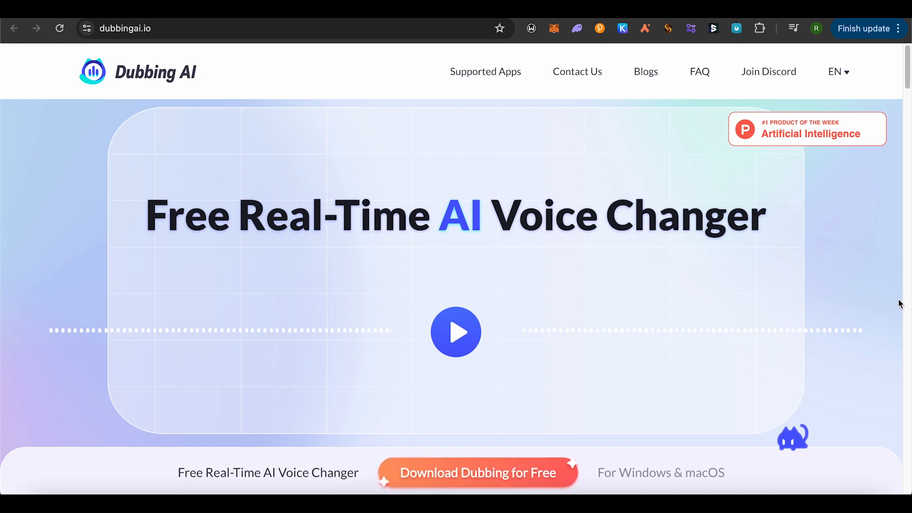
{"action": "scroll", "scroll_direction": "down", "scroll_amount": 3}
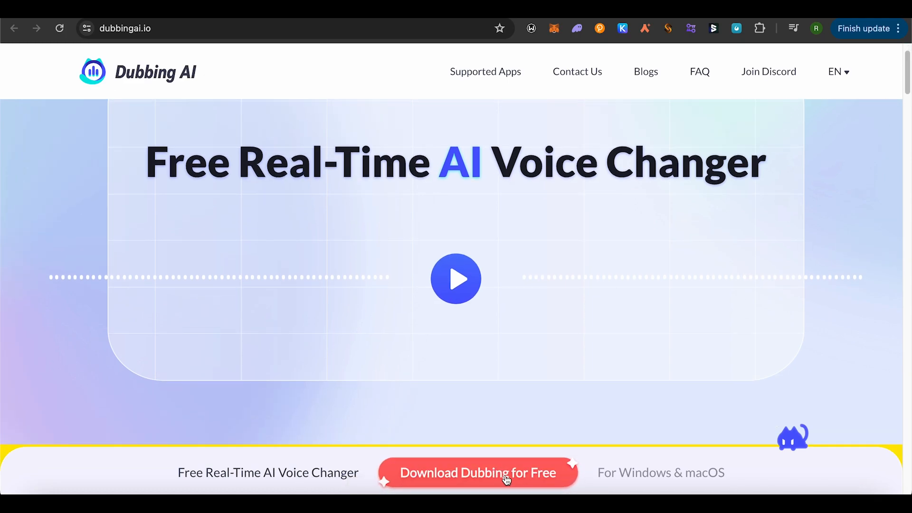
{"action": "mouse_move", "coordinate": [650, 472]}
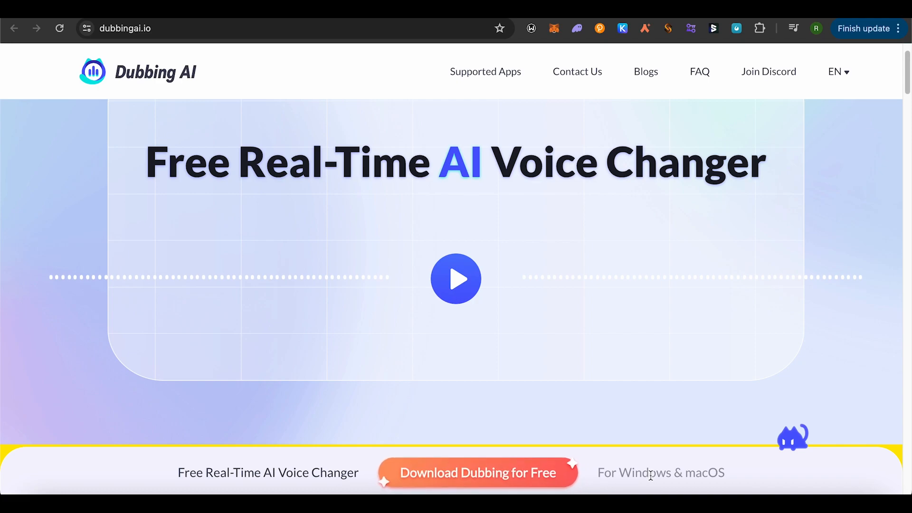
{"action": "scroll", "scroll_direction": "down", "scroll_amount": 3}
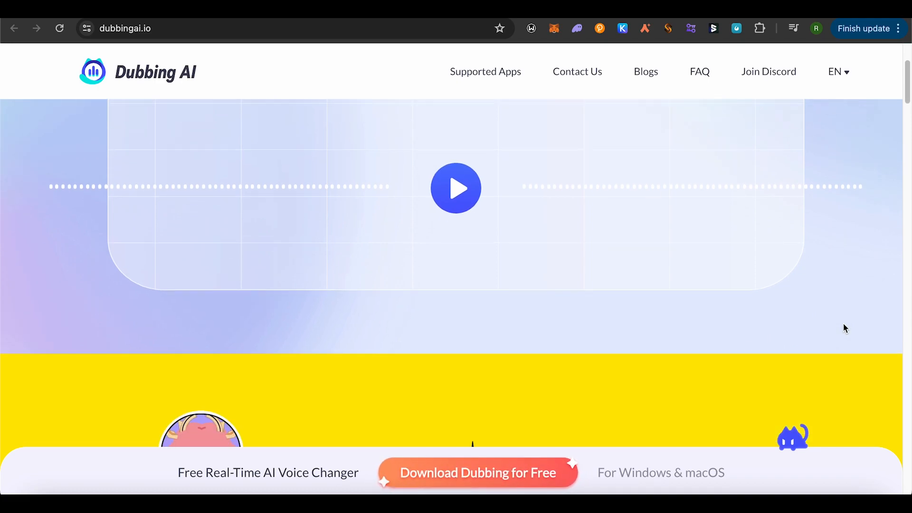
{"action": "scroll", "scroll_direction": "down", "scroll_amount": 3}
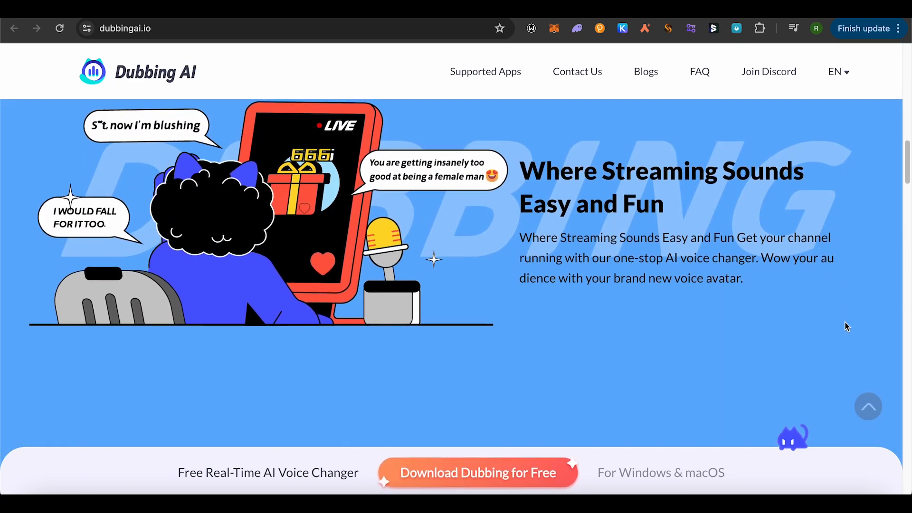
{"action": "scroll", "scroll_direction": "down", "scroll_amount": 3}
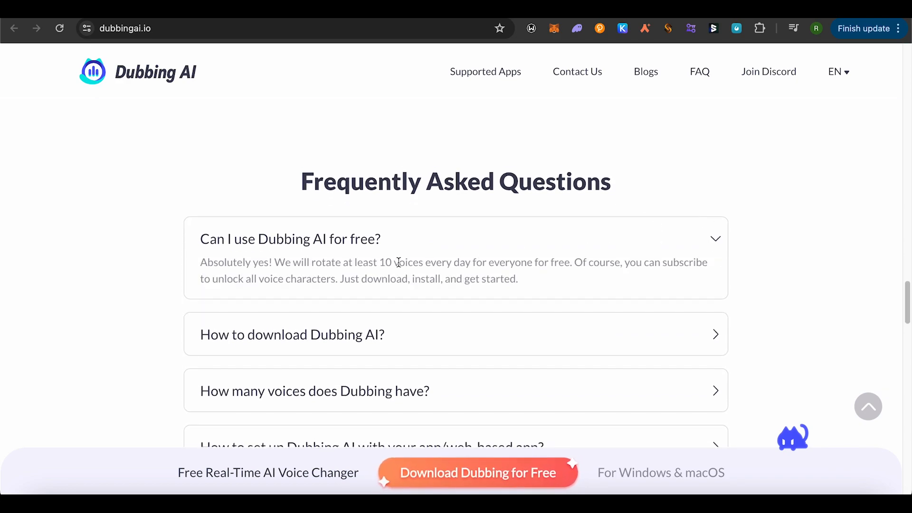
{"action": "mouse_move", "coordinate": [764, 275]}
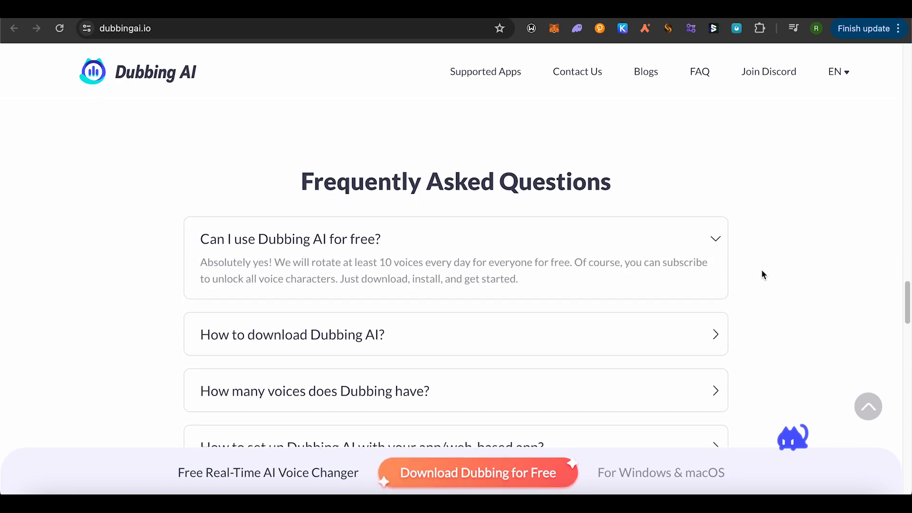
{"action": "mouse_move", "coordinate": [735, 274]}
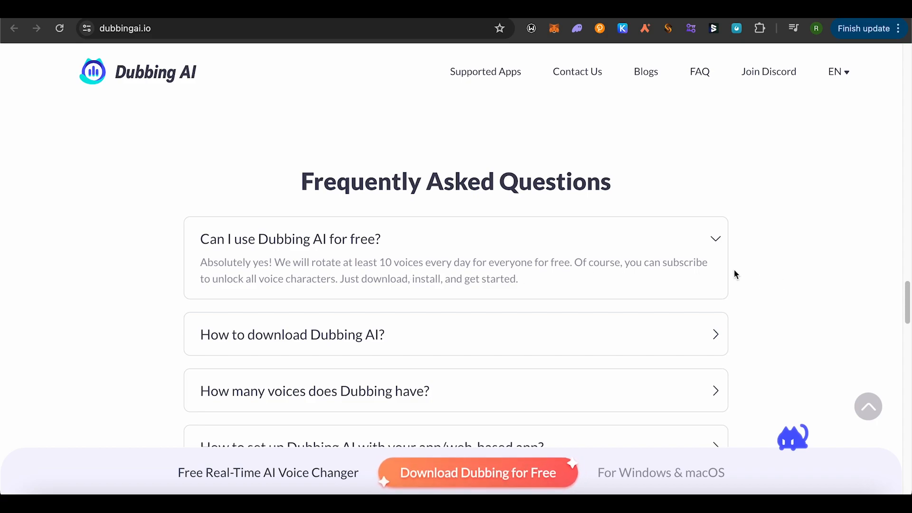
{"action": "mouse_move", "coordinate": [818, 310]}
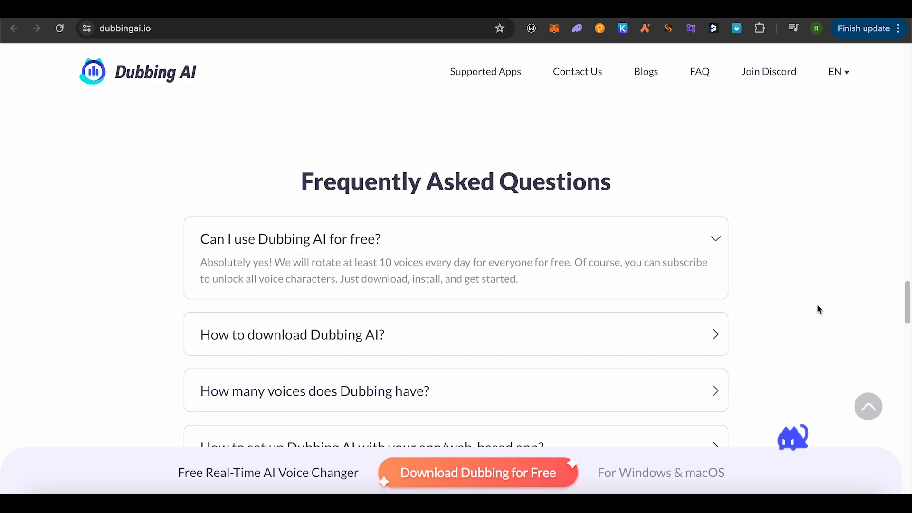
{"action": "mouse_move", "coordinate": [830, 294]}
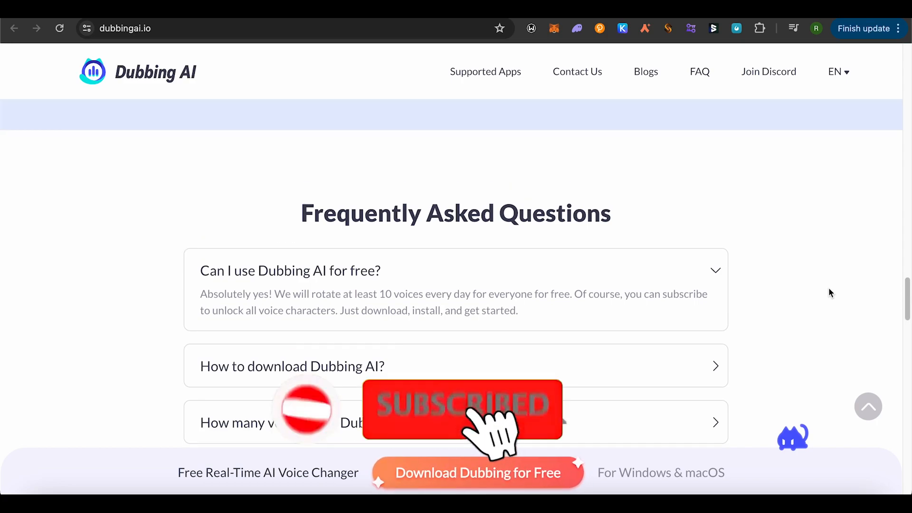
{"action": "scroll", "scroll_direction": "up", "scroll_amount": 3}
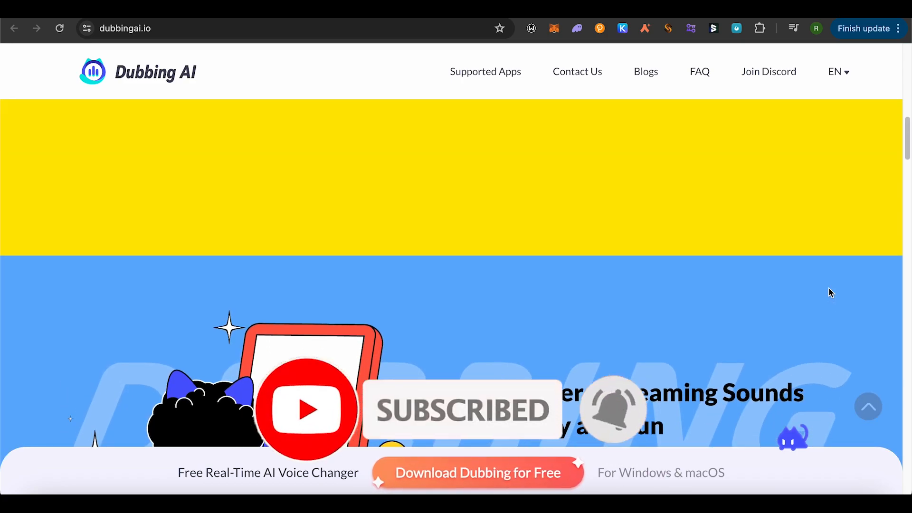
{"action": "scroll", "scroll_direction": "up", "scroll_amount": 3}
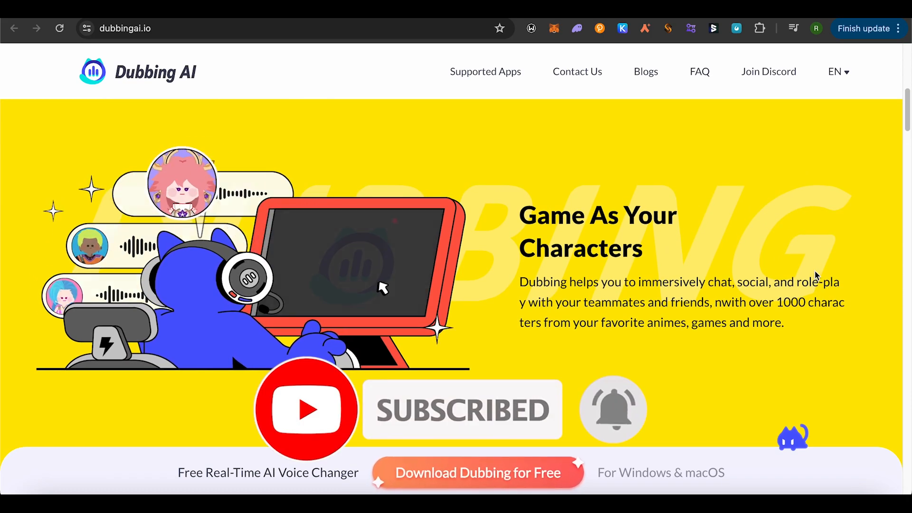